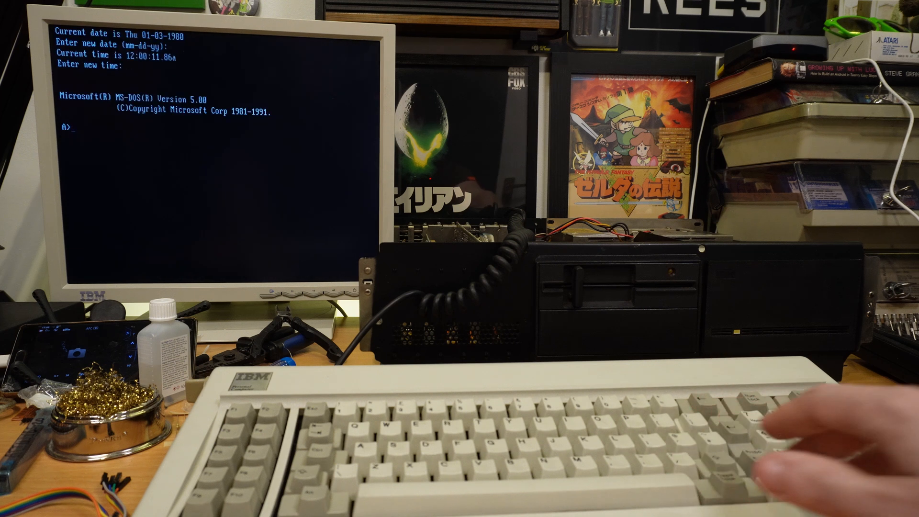
text(hello)
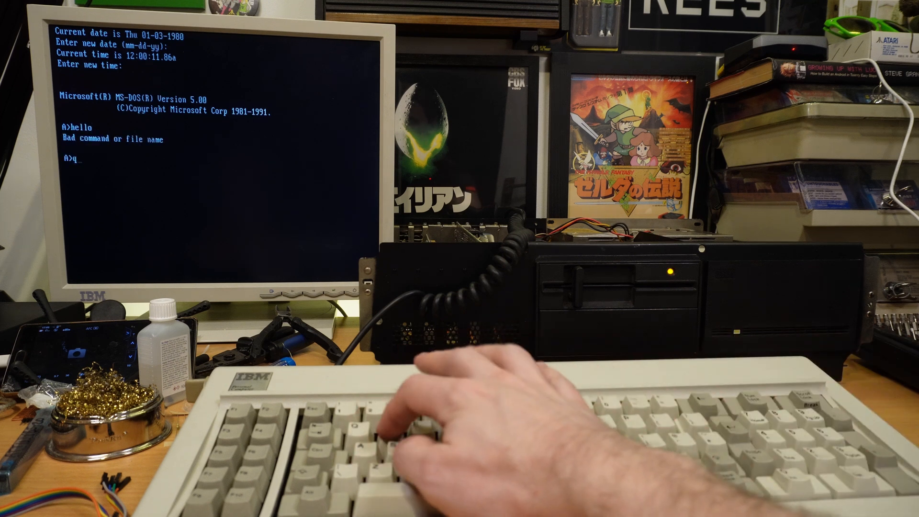
text(qwertyuiop)
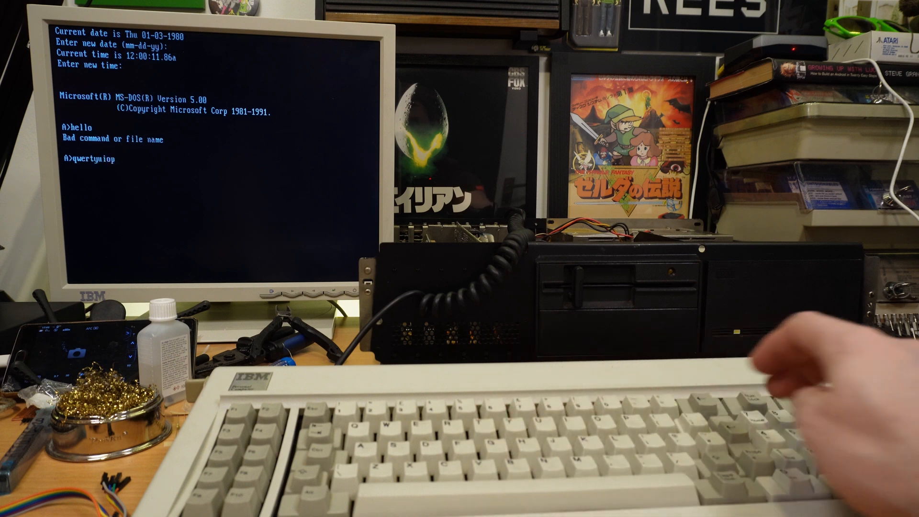